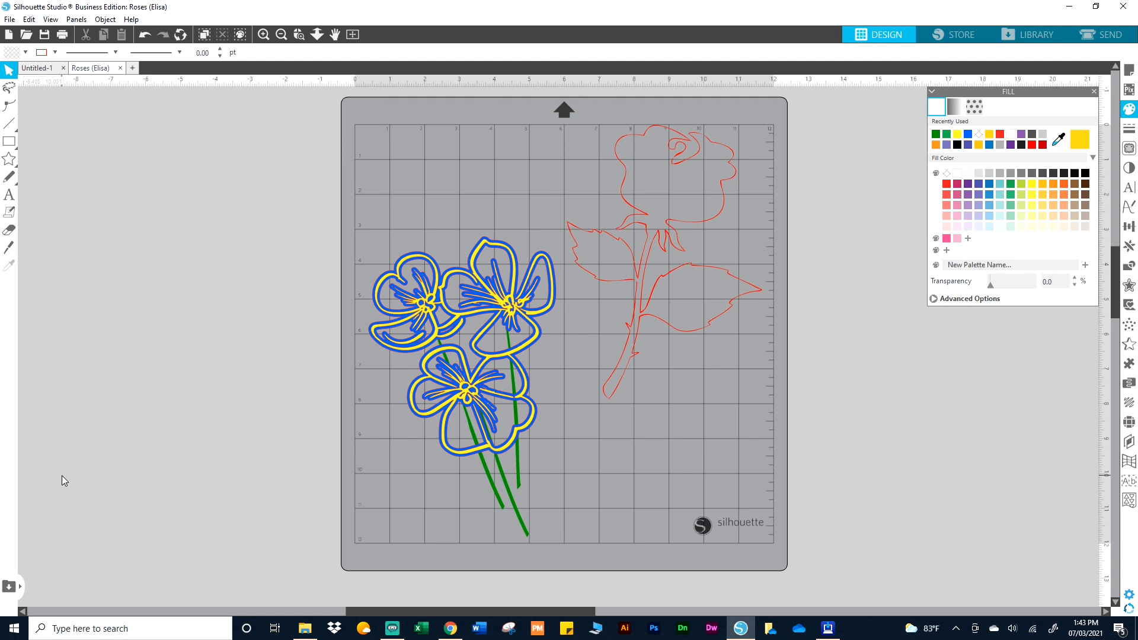
mouse_move(63, 487)
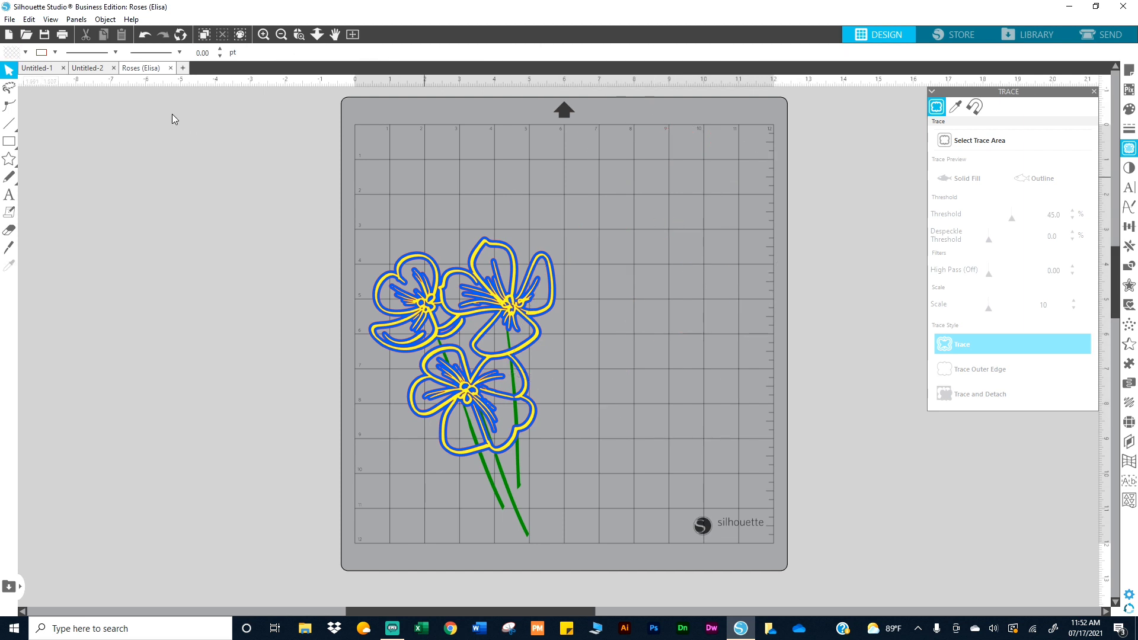
Merge the rose image file into the document, placing the black rose on the mat.
left_click(10, 20)
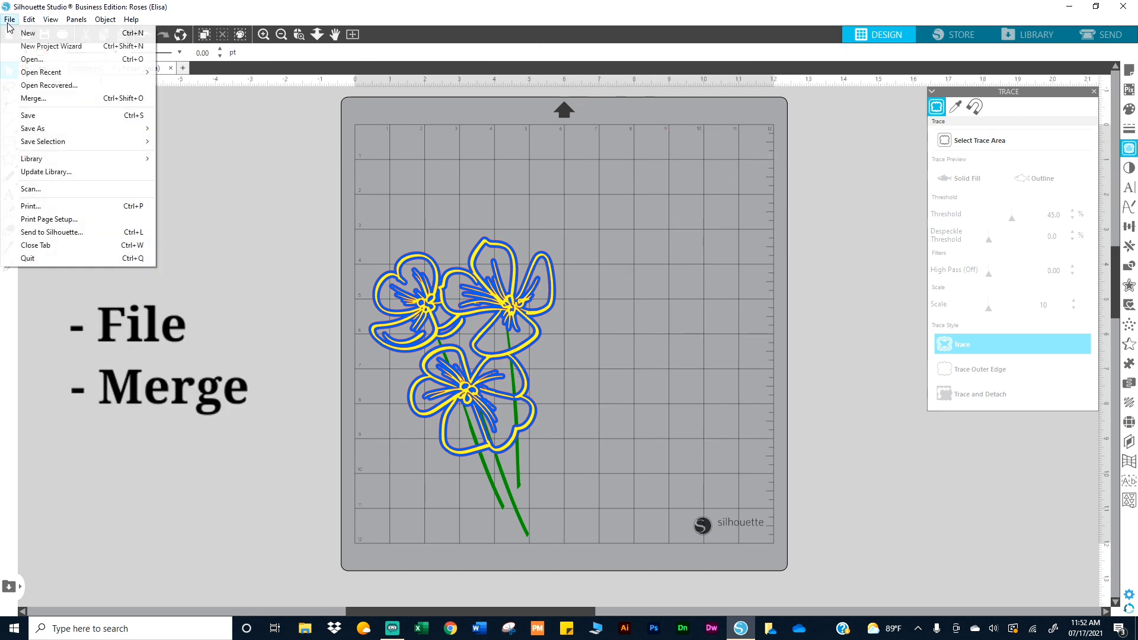
mouse_move(32, 98)
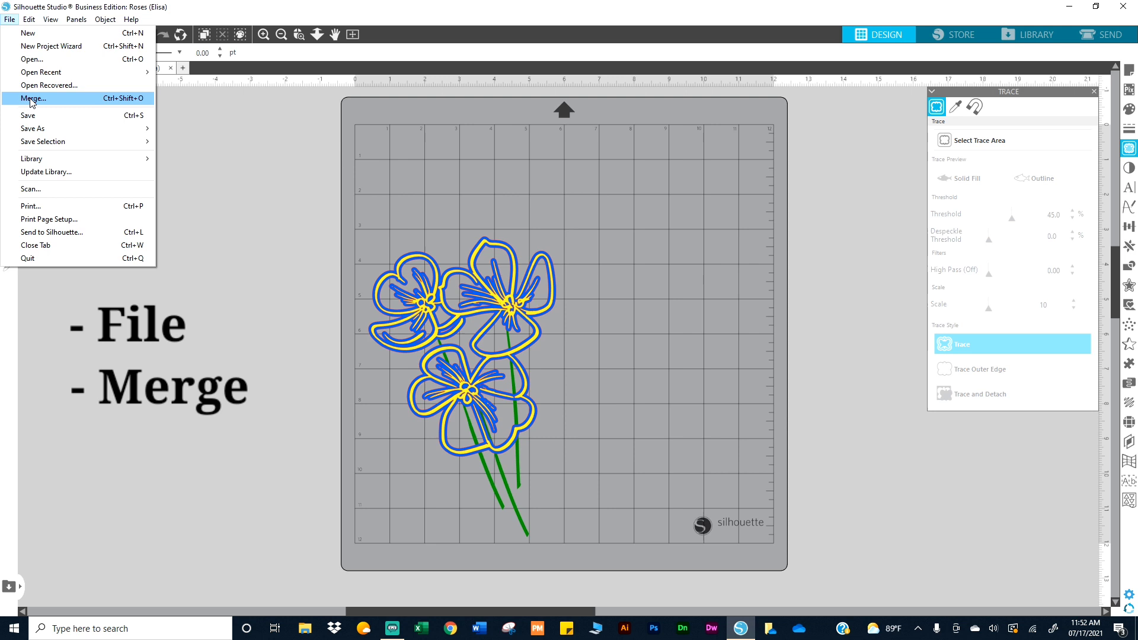
left_click(32, 99)
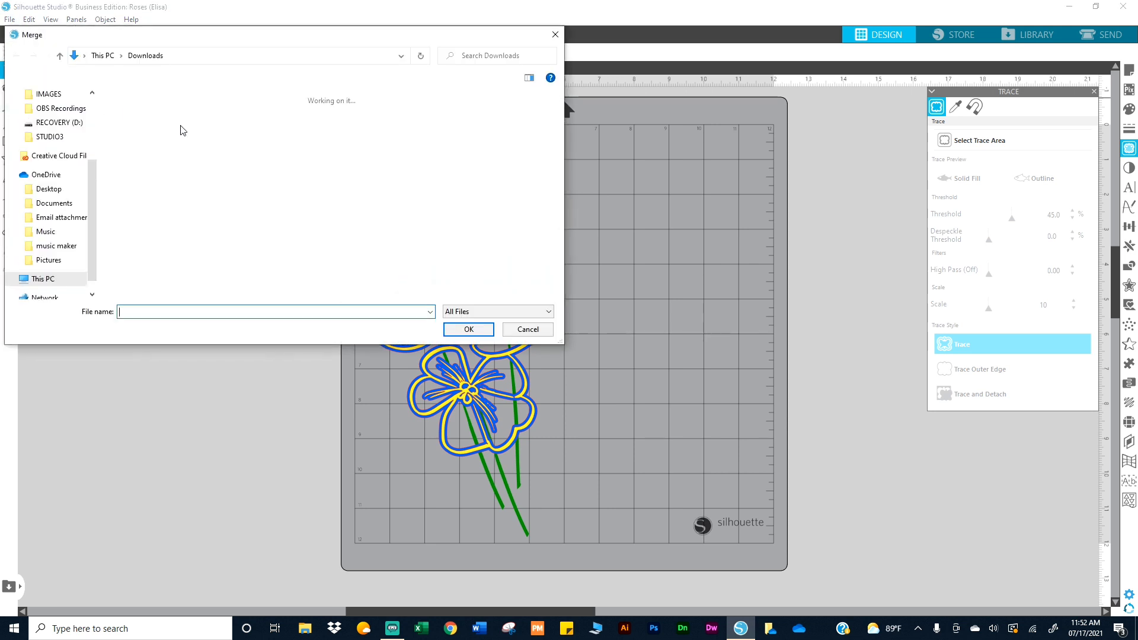
left_click(526, 328)
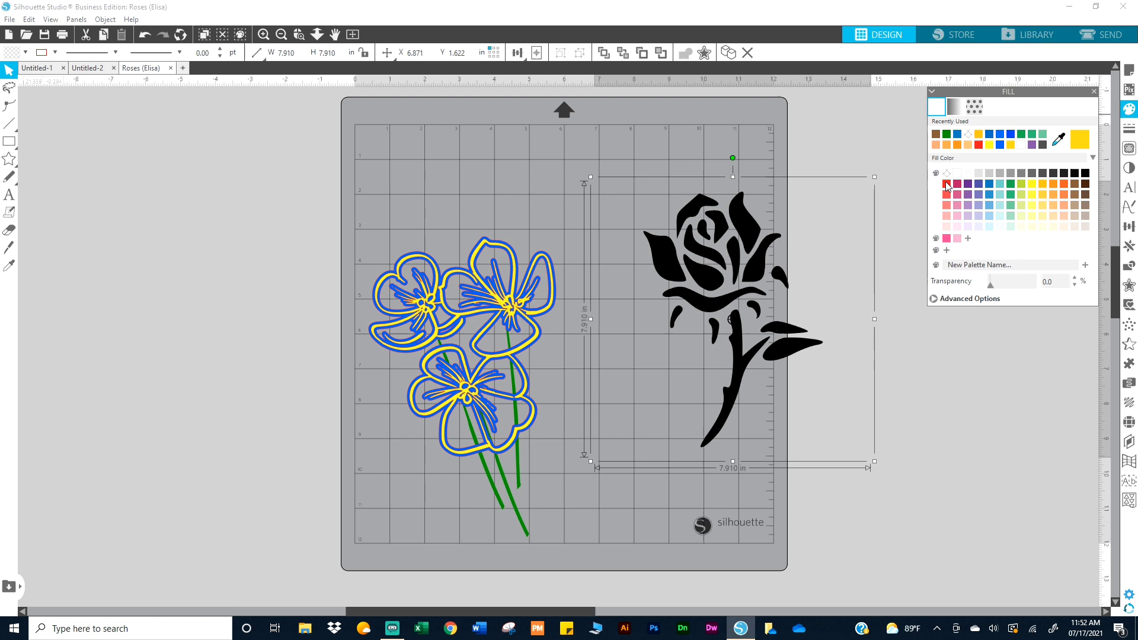
Try a red fill on the rose image, then bring up the Trace panel to outline it.
left_click(945, 185)
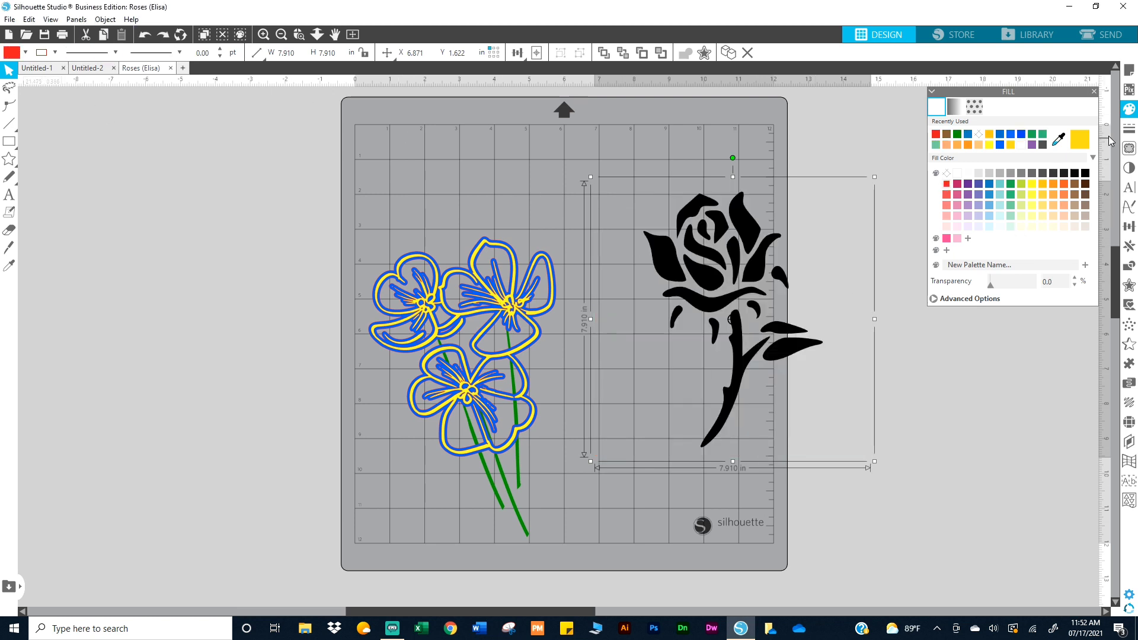
left_click(1129, 150)
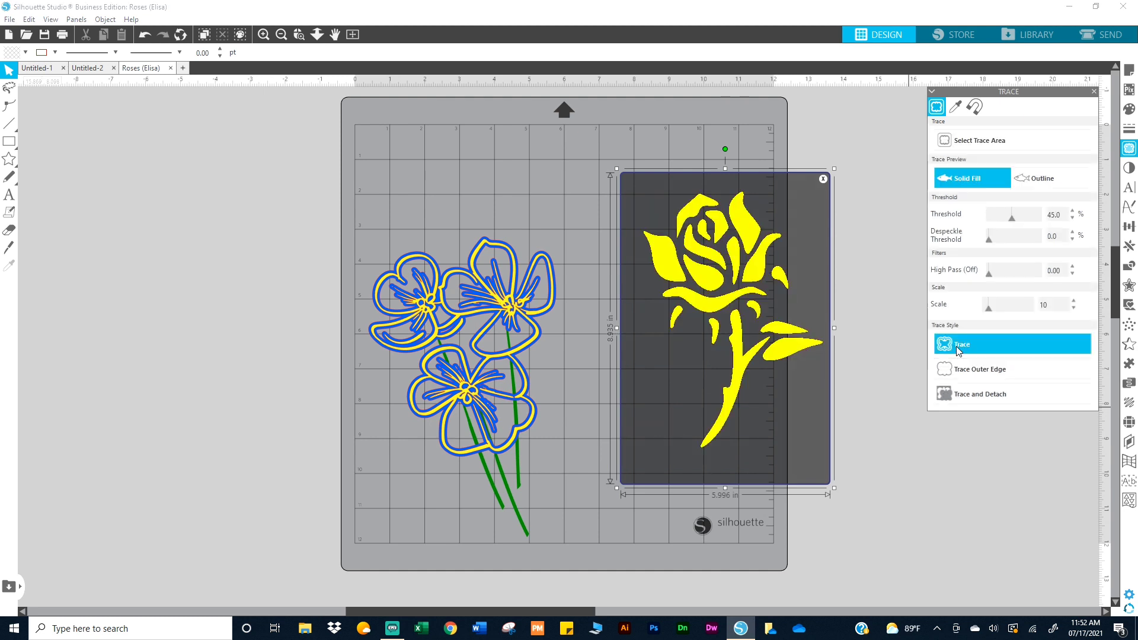
mouse_move(819, 339)
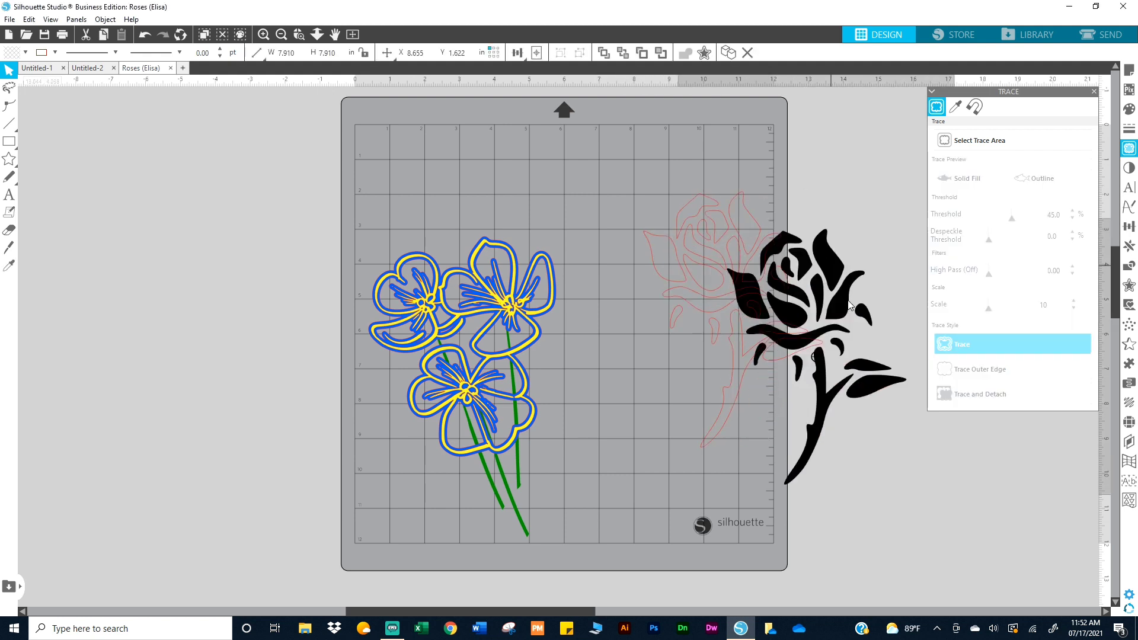
Move the source image aside, release the traced rose's compound path and select its petals.
left_click_drag(820, 304, 878, 406)
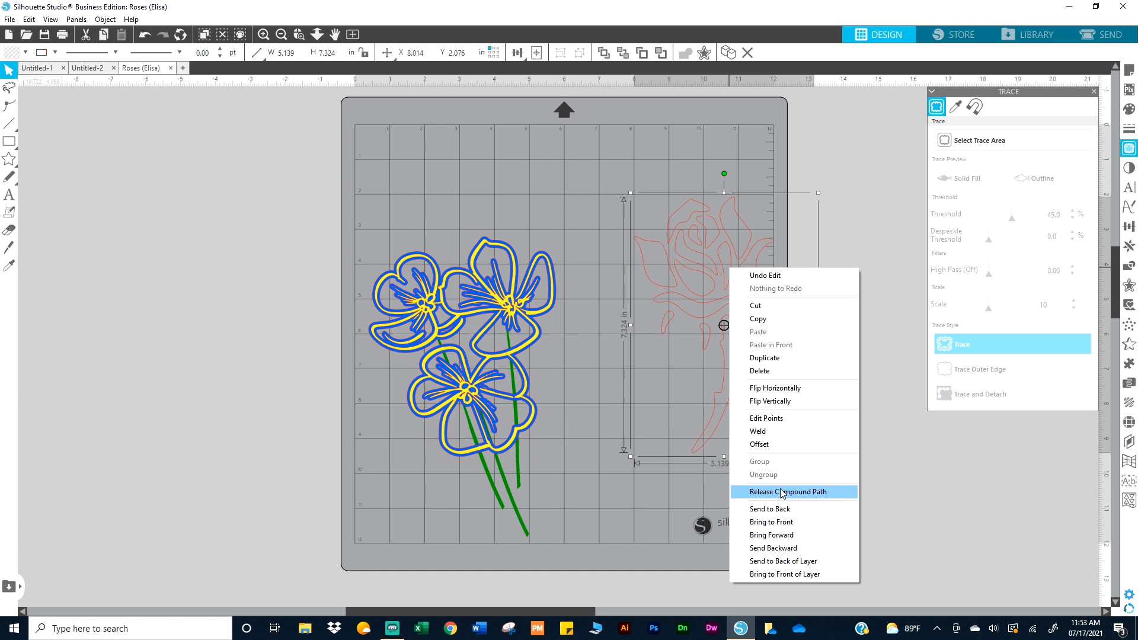
left_click(787, 491)
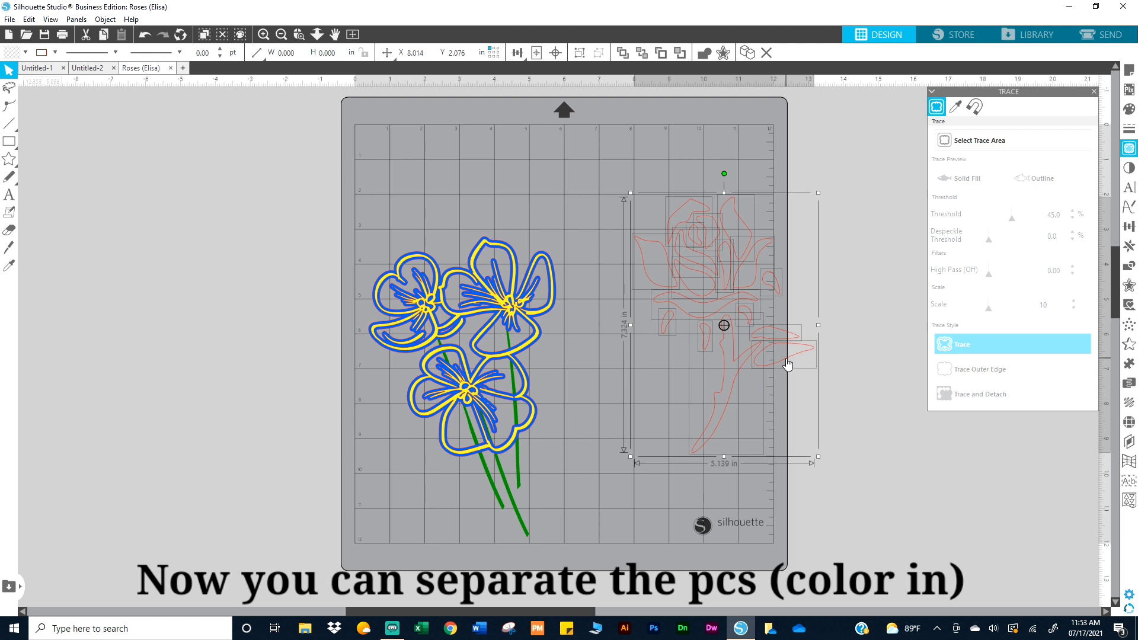
left_click_drag(817, 325, 783, 325)
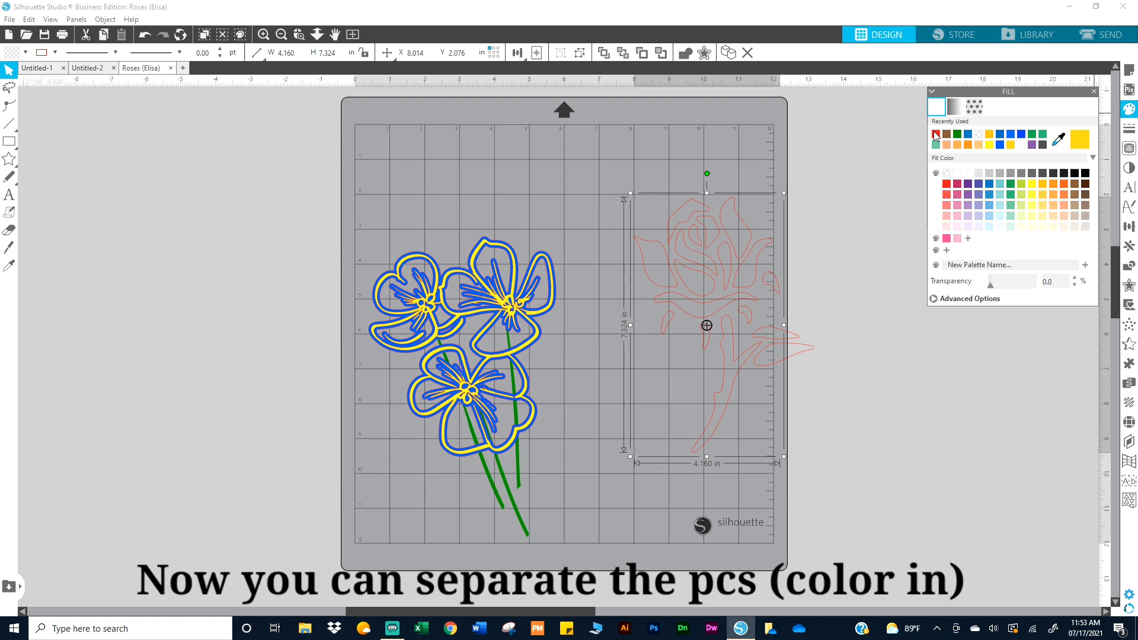
mouse_move(726, 376)
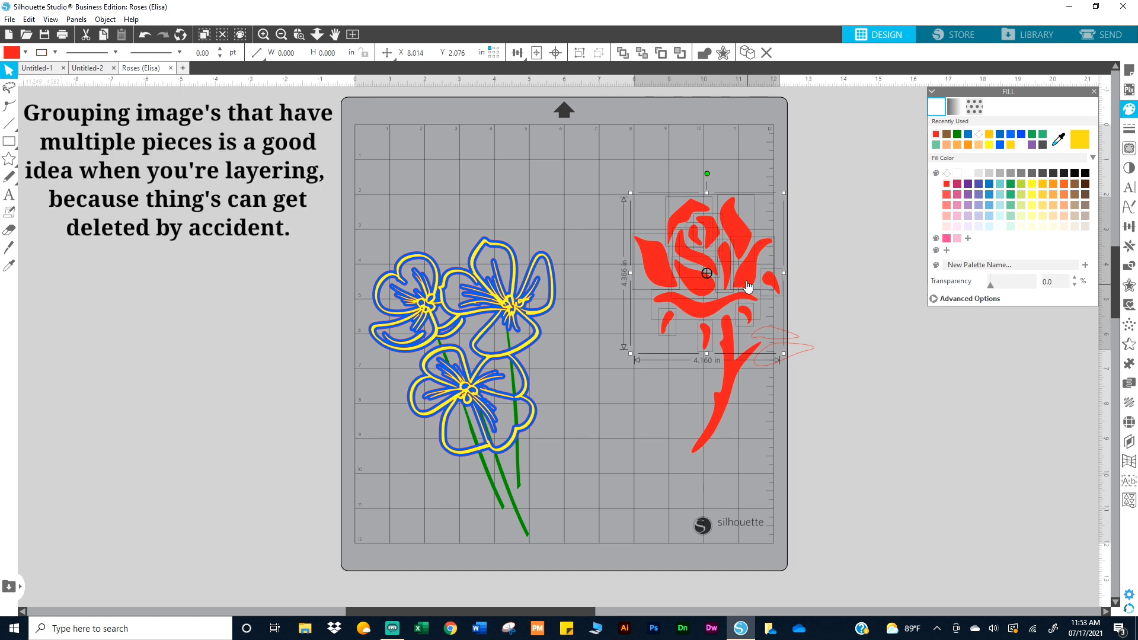
Group the selected red petal pieces into one object via the right-click menu.
right_click(747, 286)
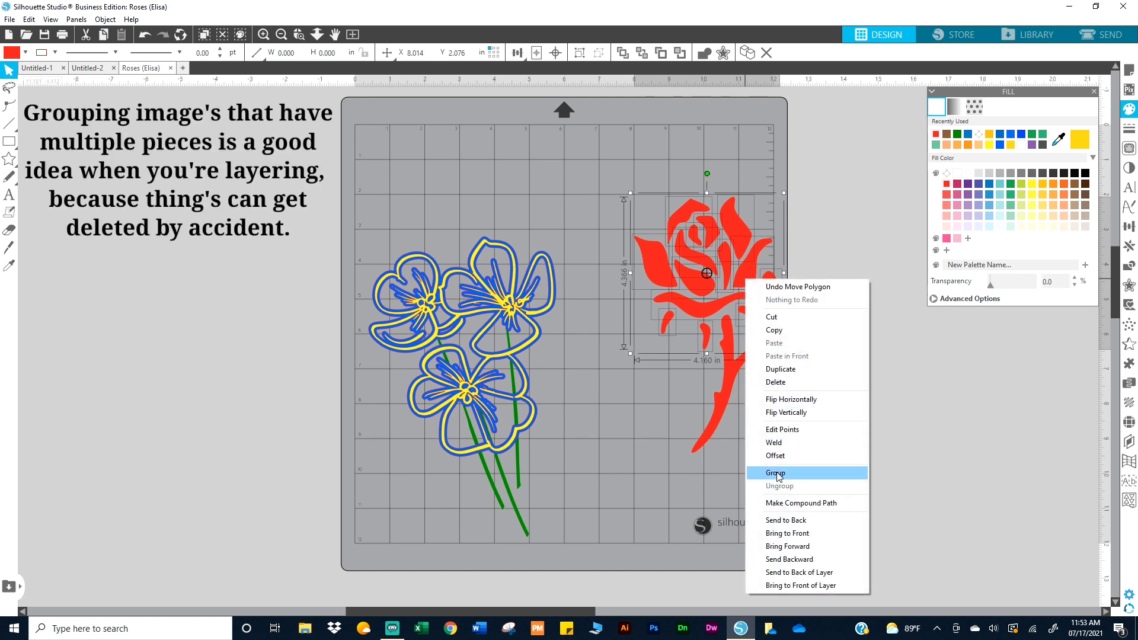
left_click(775, 472)
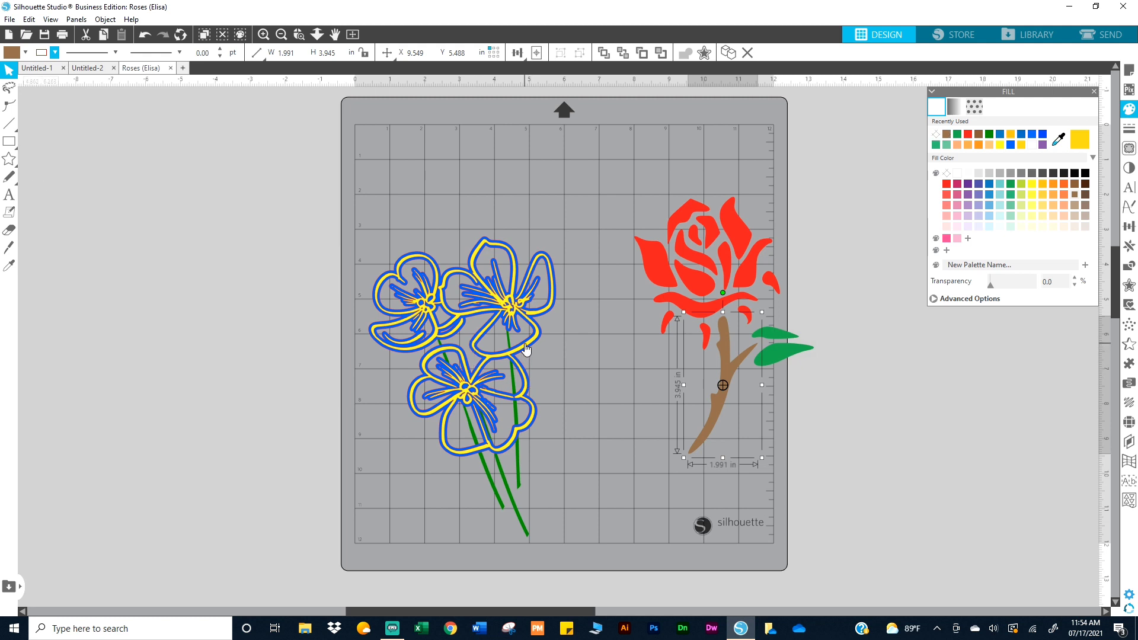
mouse_move(485, 471)
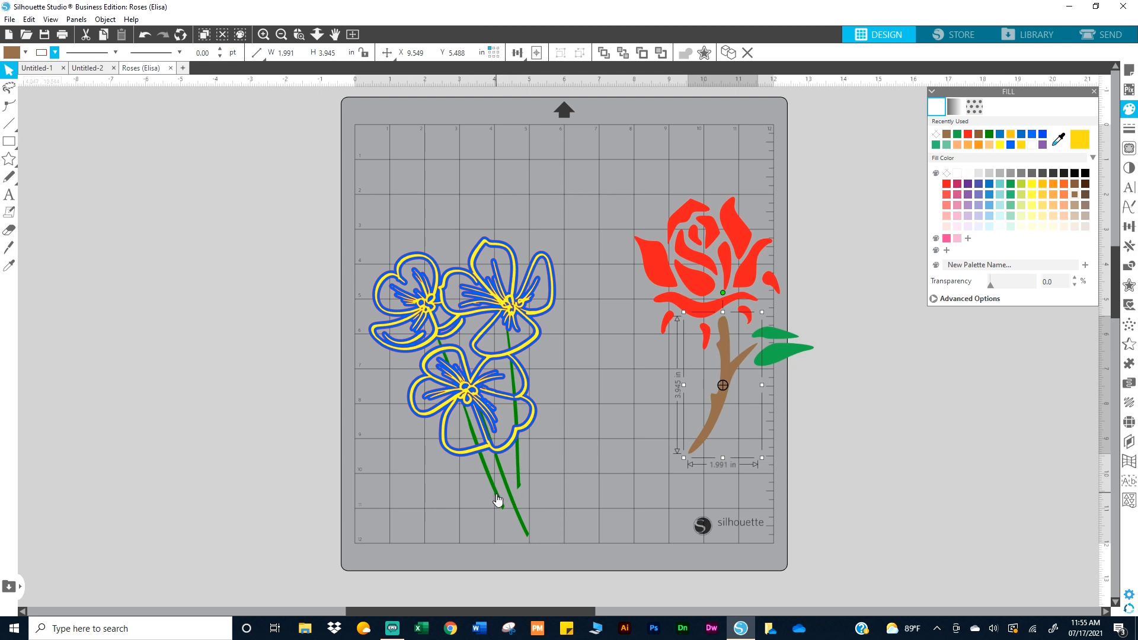
mouse_move(515, 513)
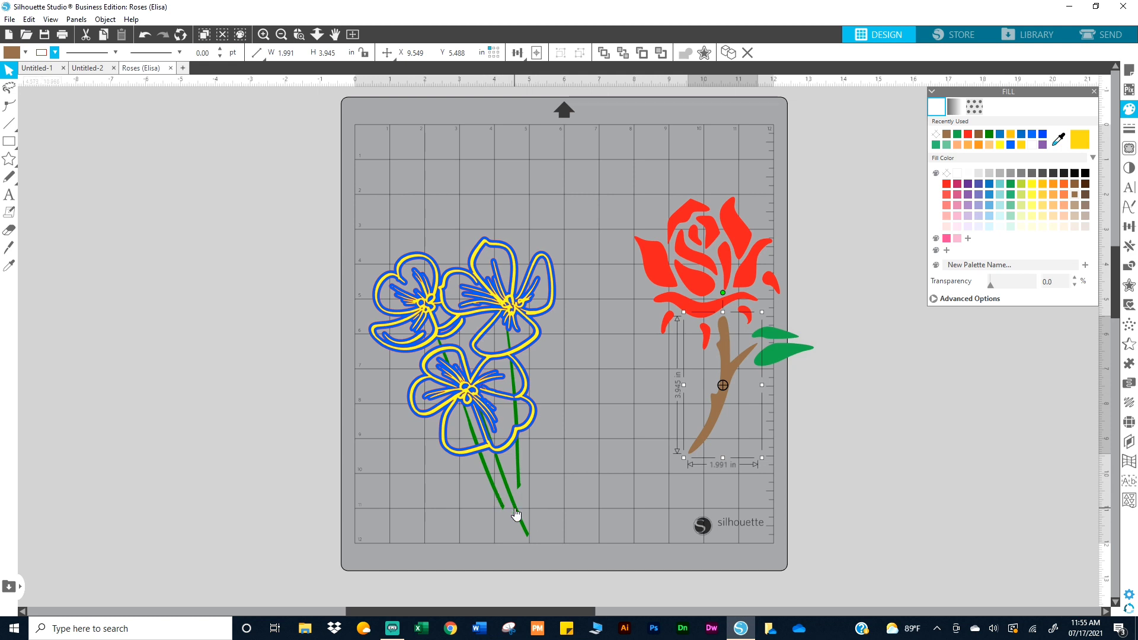
mouse_move(722, 383)
type("Roses are red")
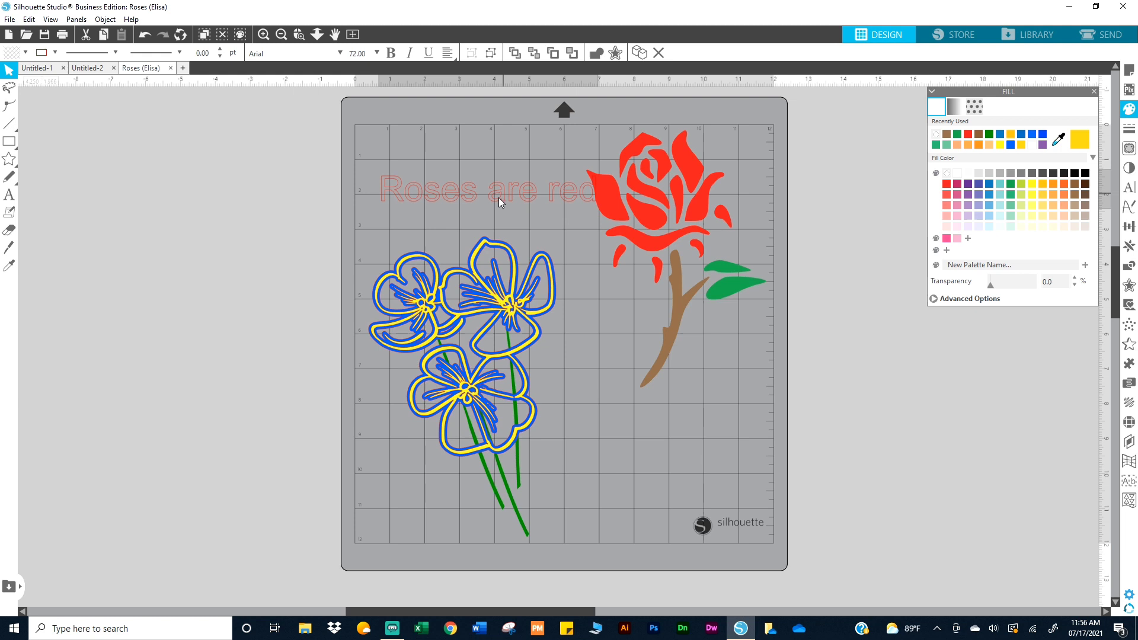
Enter the poem line 'Violets are blue' as text on the mat.
type("Violets are blue")
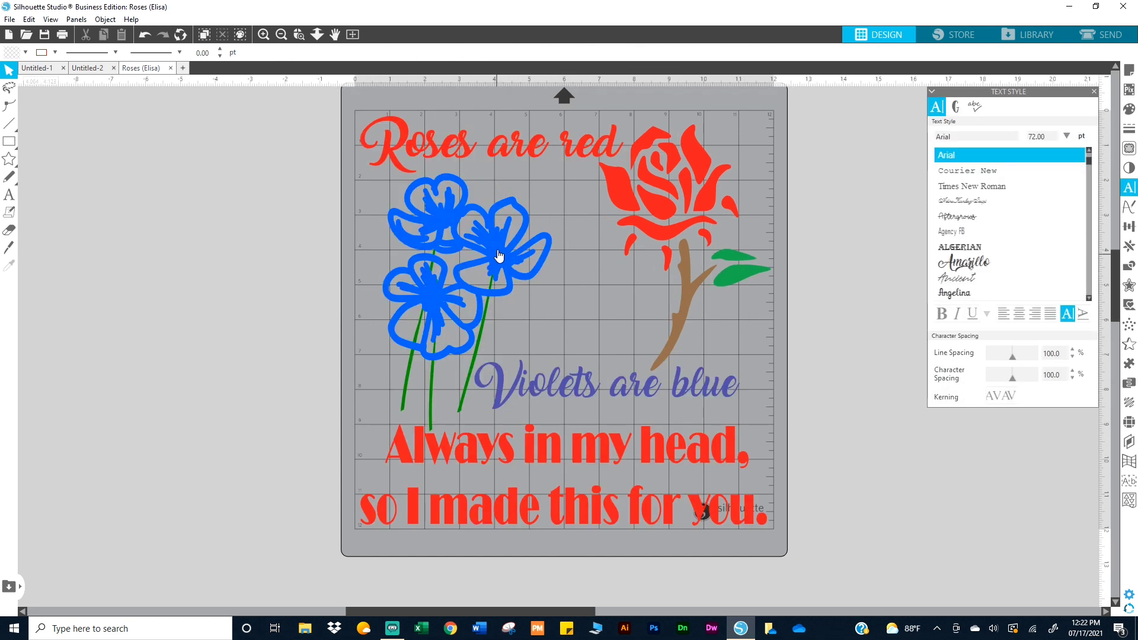
mouse_move(515, 232)
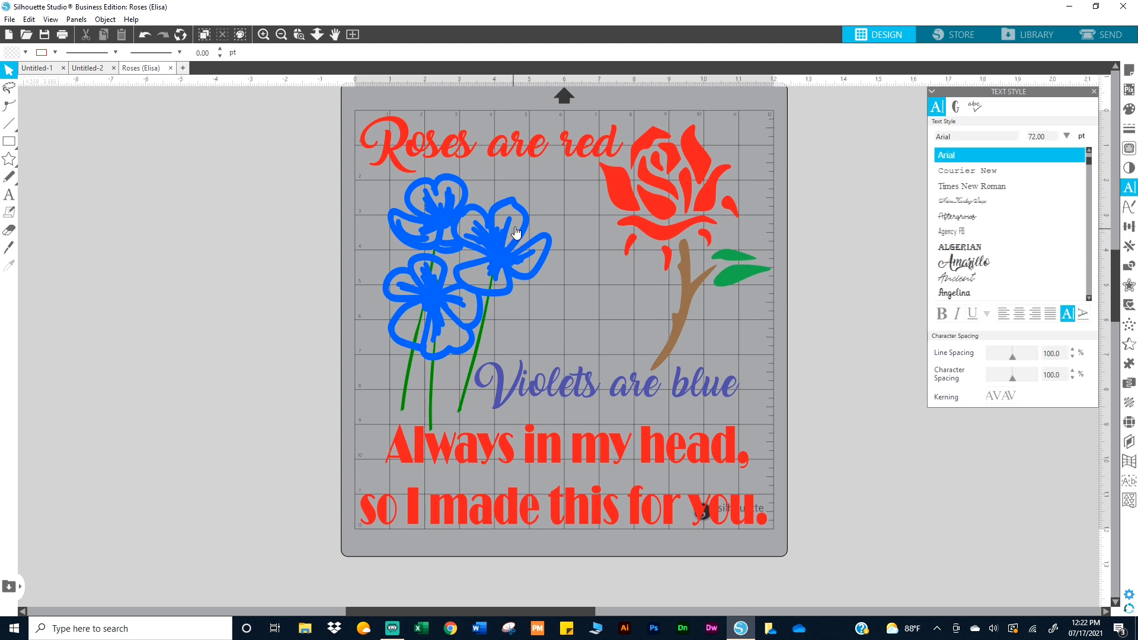
mouse_move(471, 221)
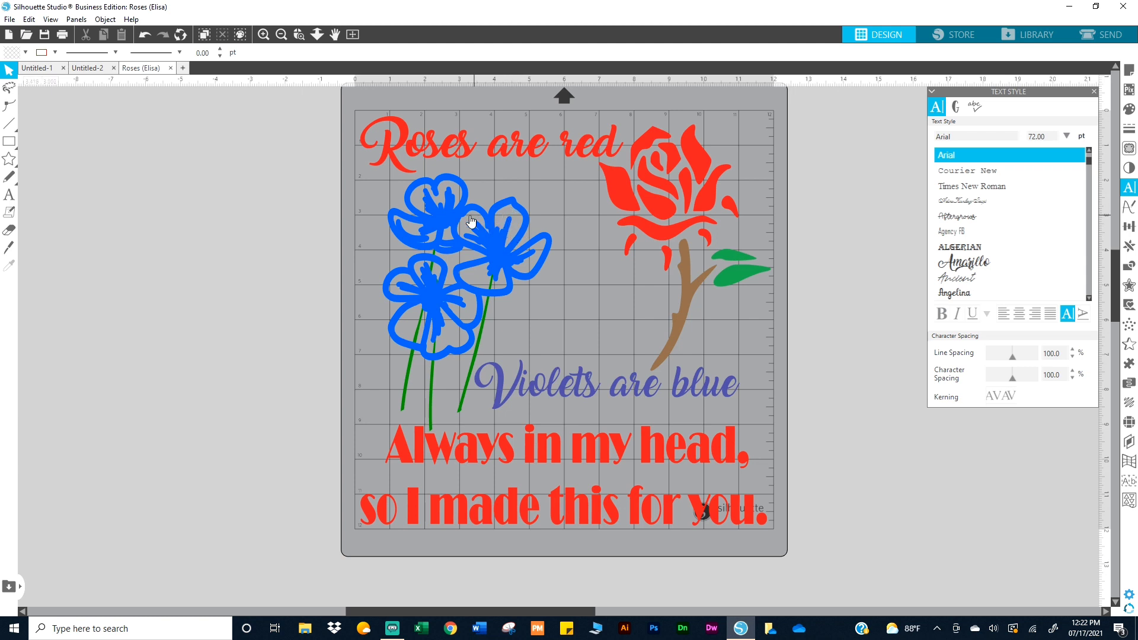
mouse_move(420, 225)
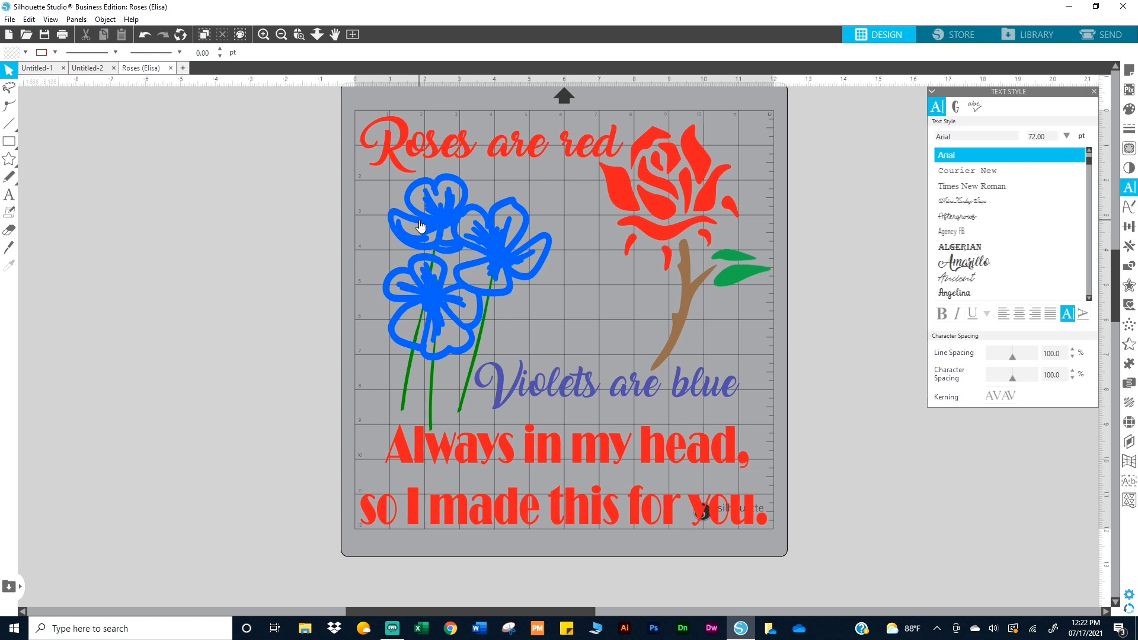
mouse_move(506, 241)
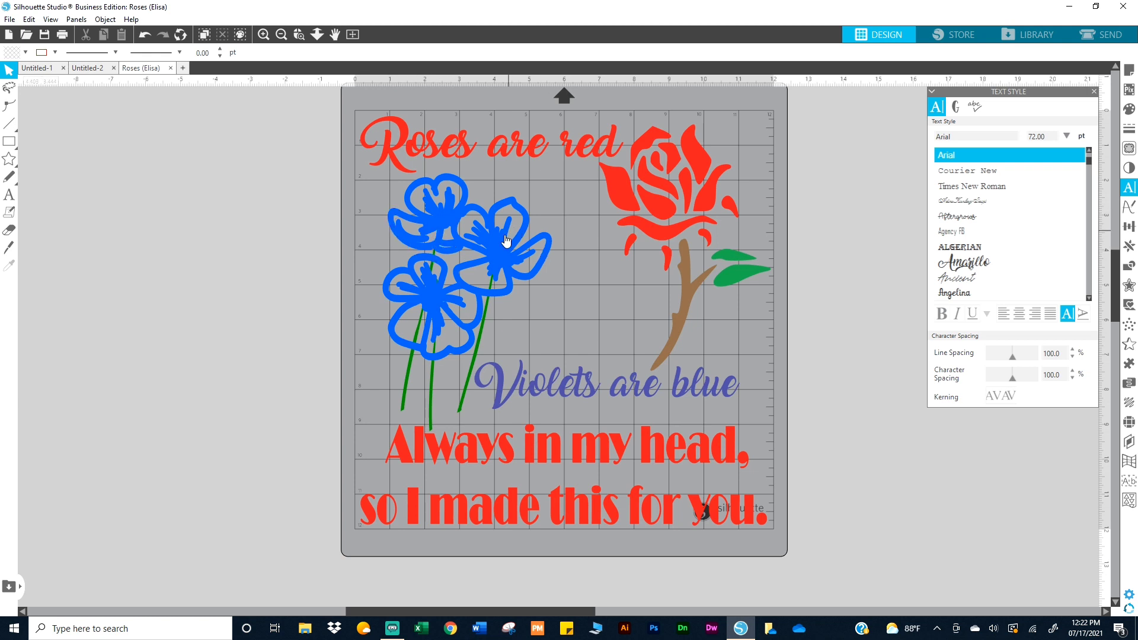
mouse_move(664, 190)
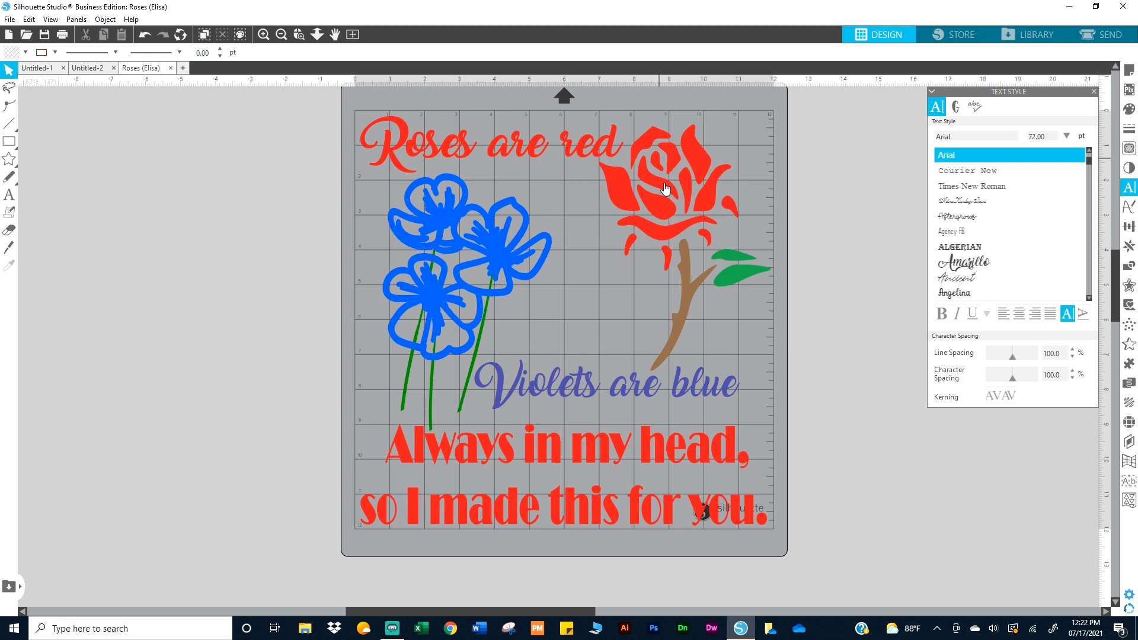
mouse_move(434, 339)
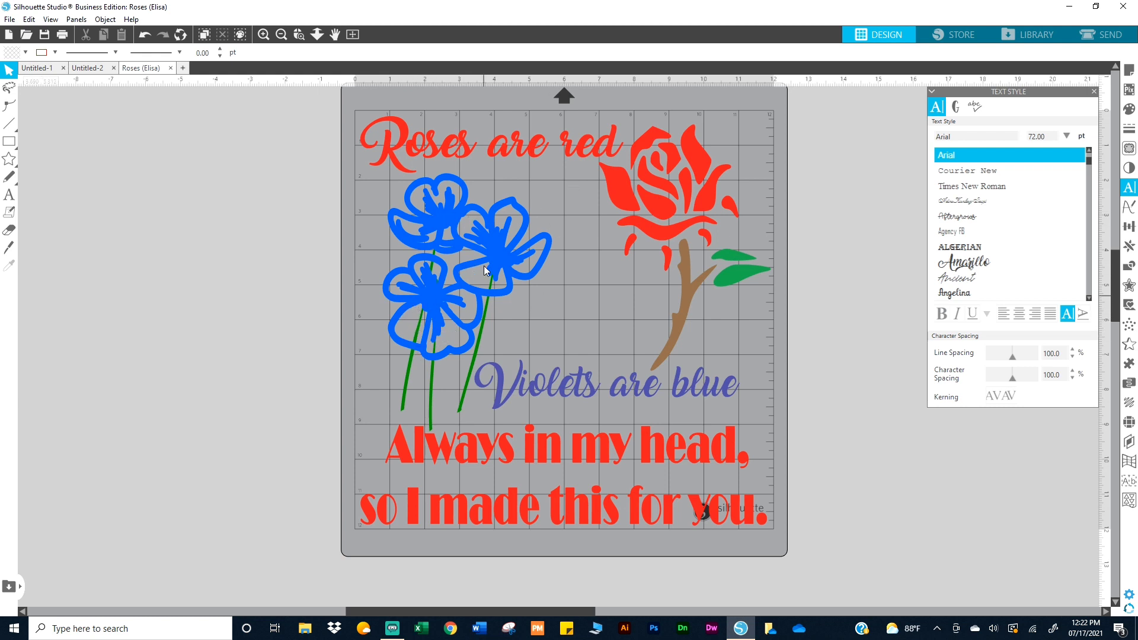
mouse_move(412, 352)
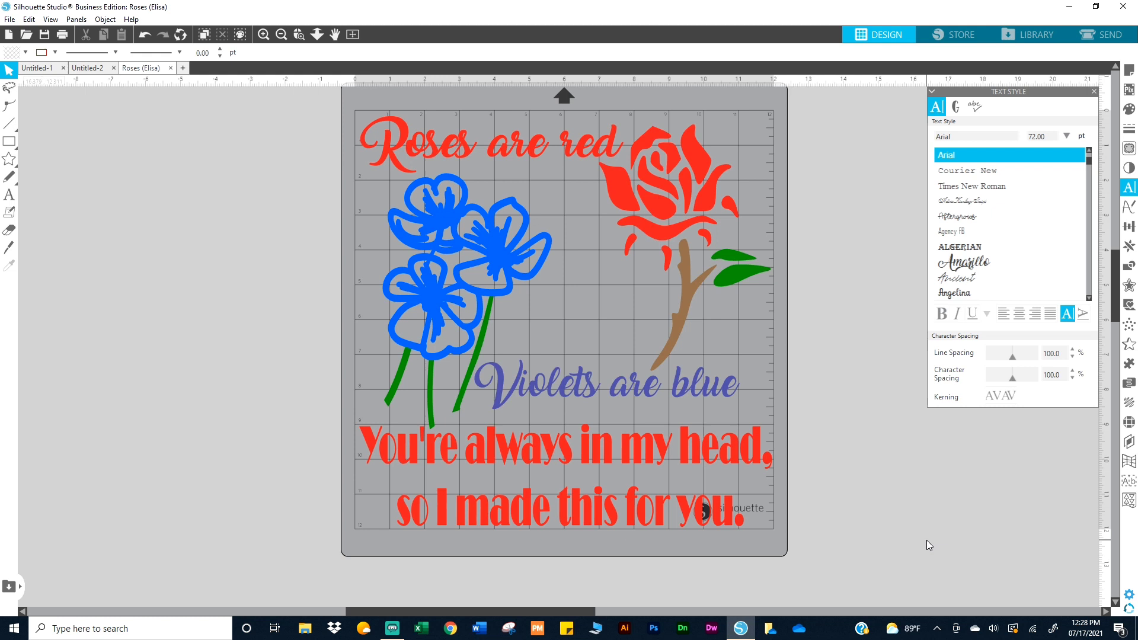
mouse_move(224, 442)
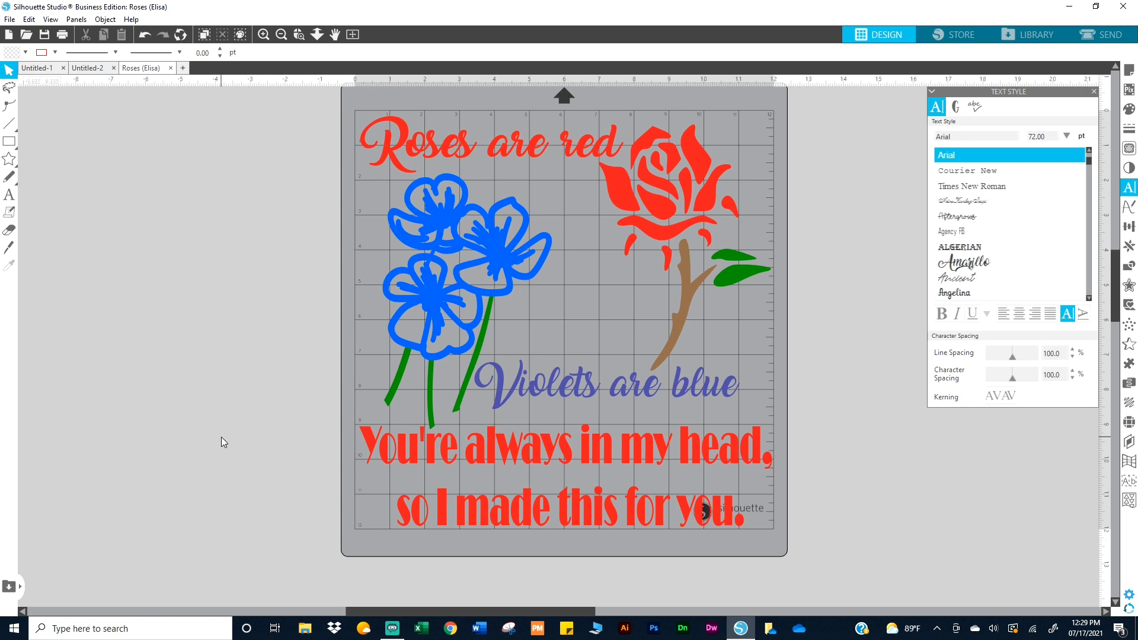